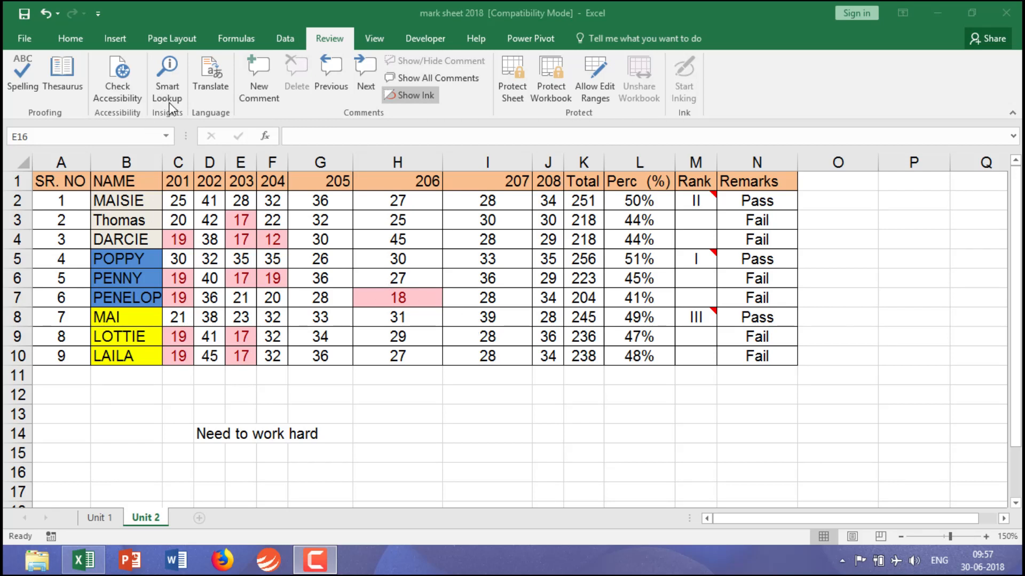
pyautogui.moveTo(159, 124)
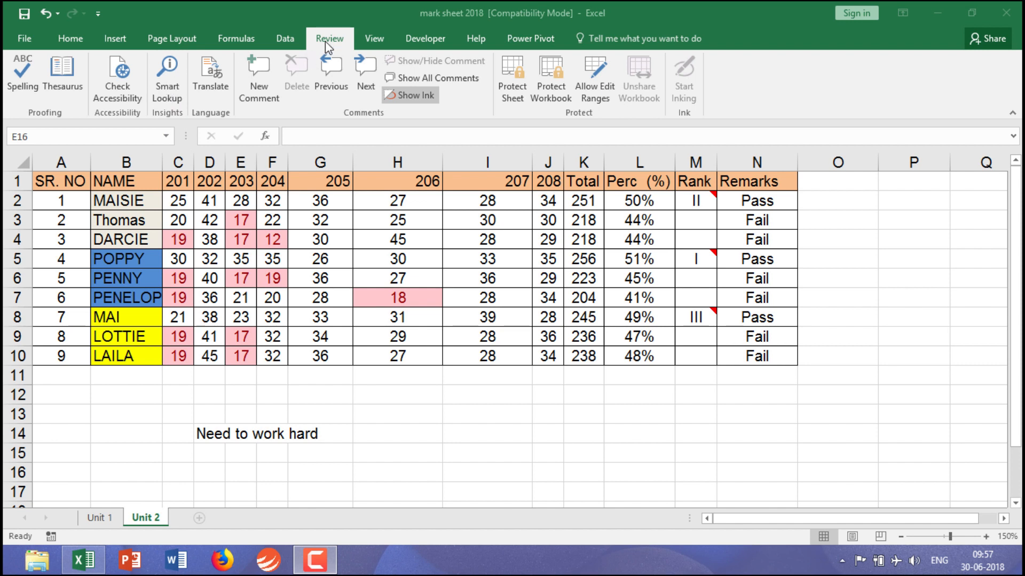
pyautogui.moveTo(303, 376)
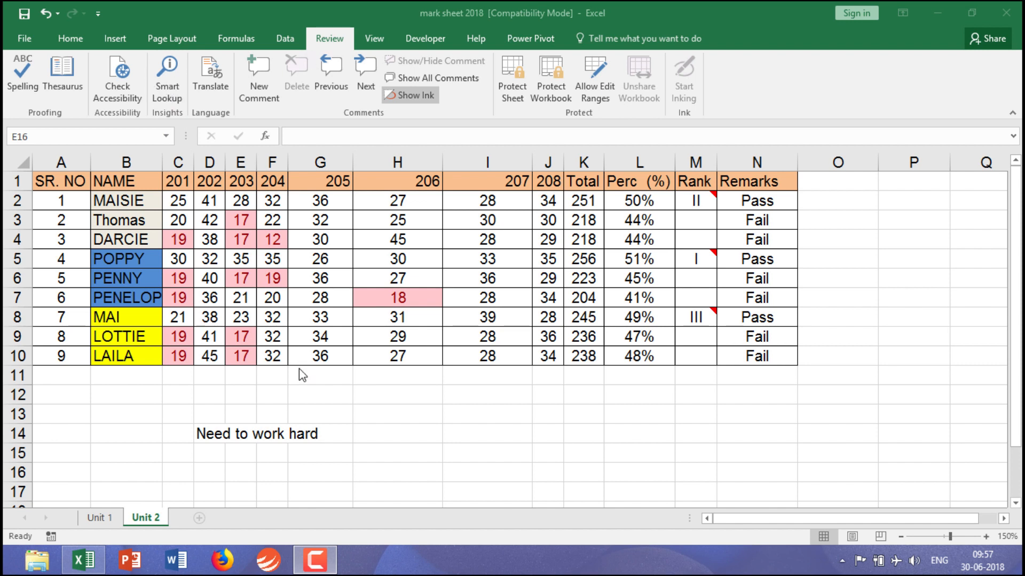
pyautogui.moveTo(309, 410)
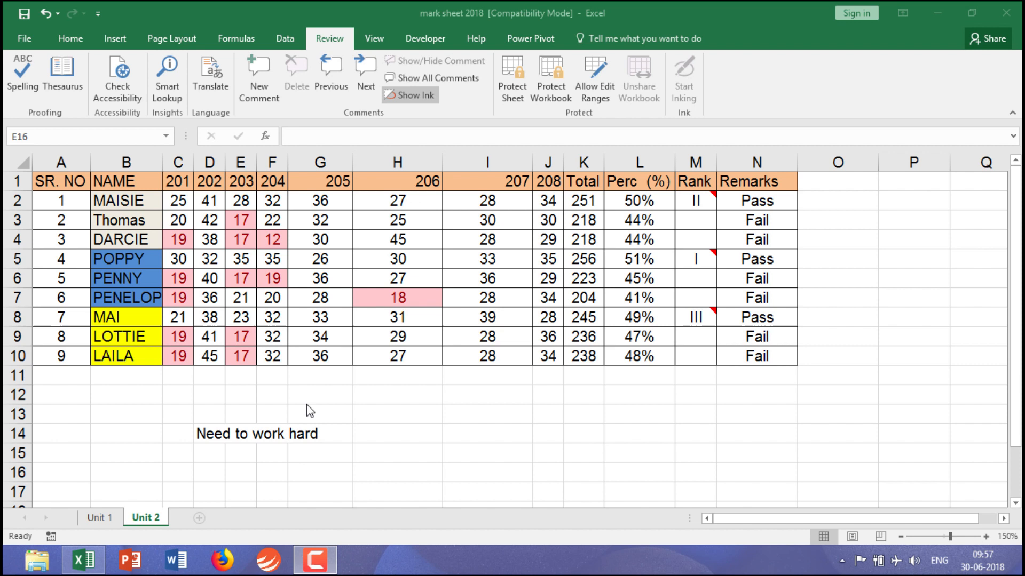
# Select cell D14 and begin editing the 'Need to work hard' note in the formula bar.
pyautogui.click(240, 472)
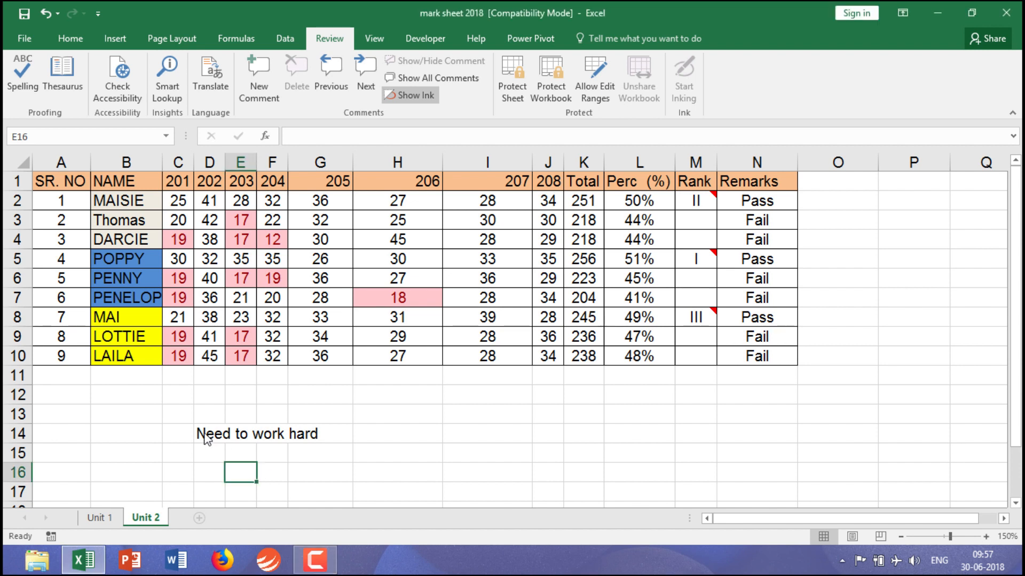
pyautogui.click(210, 434)
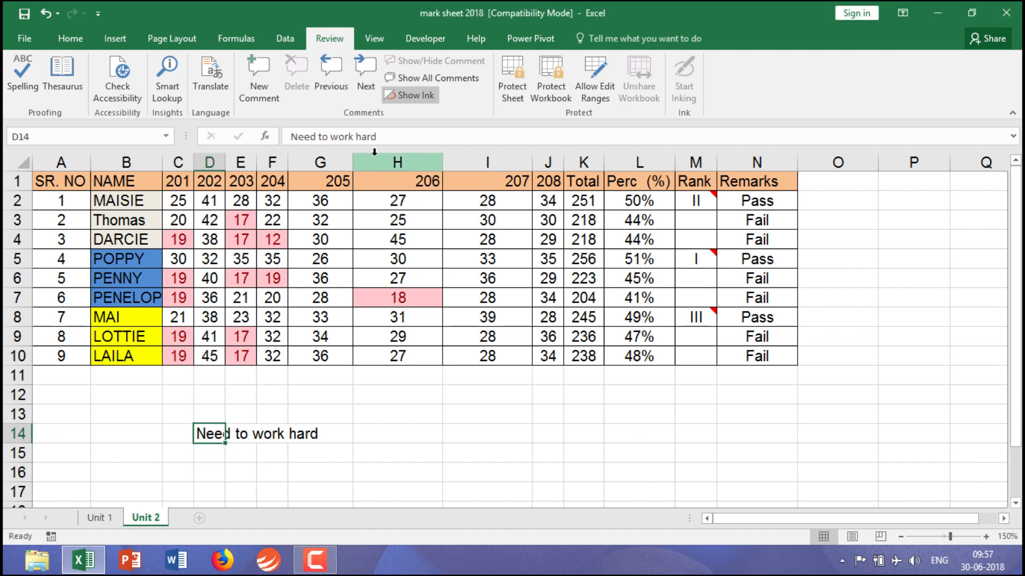
pyautogui.click(379, 136)
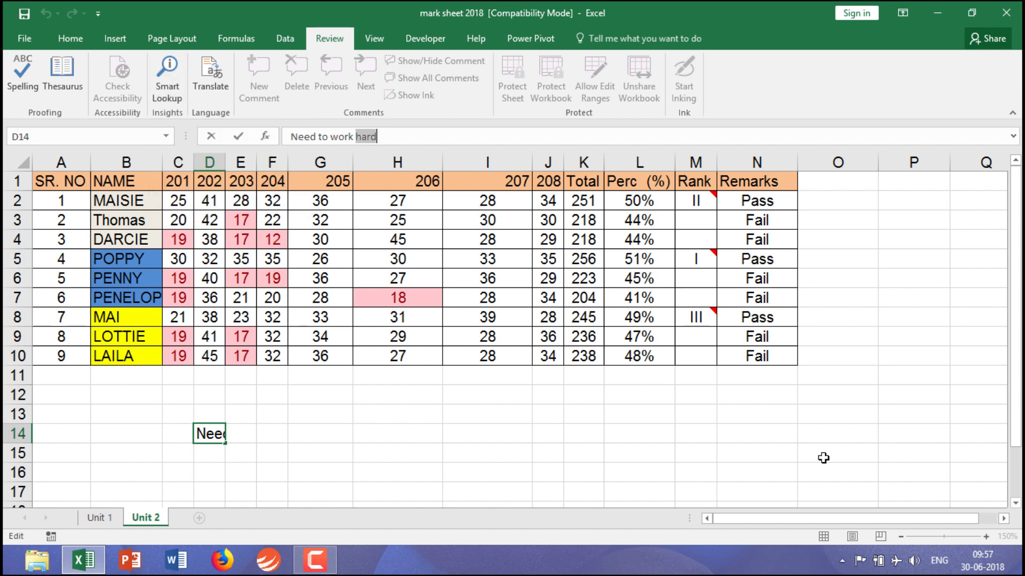
pyautogui.moveTo(190, 103)
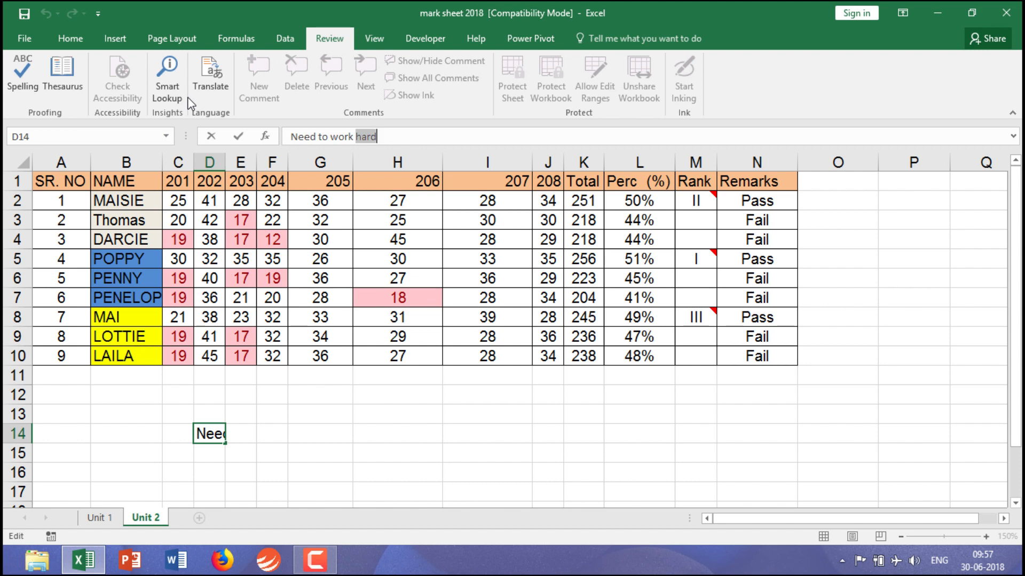
pyautogui.moveTo(984, 72)
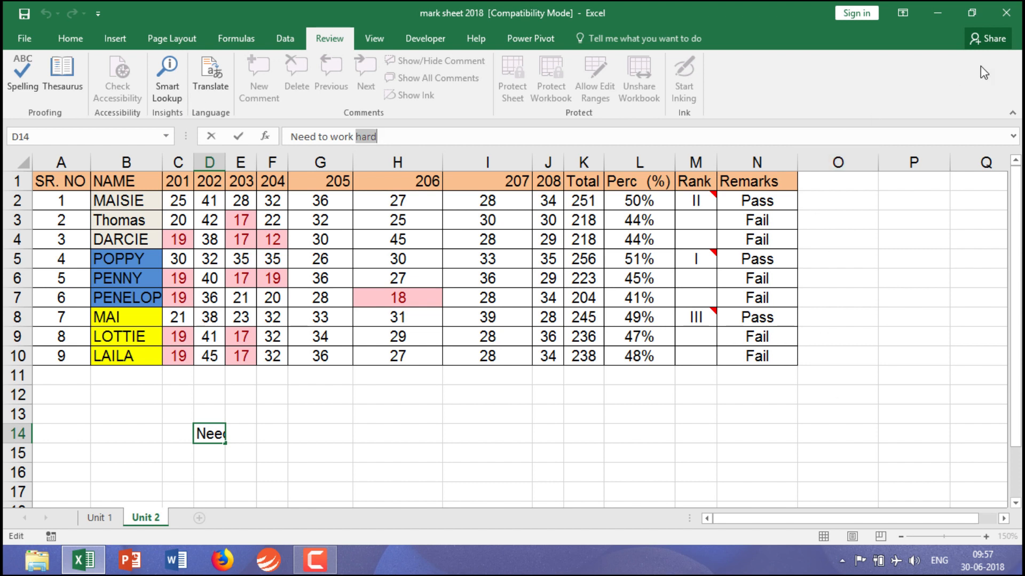
pyautogui.moveTo(810, 437)
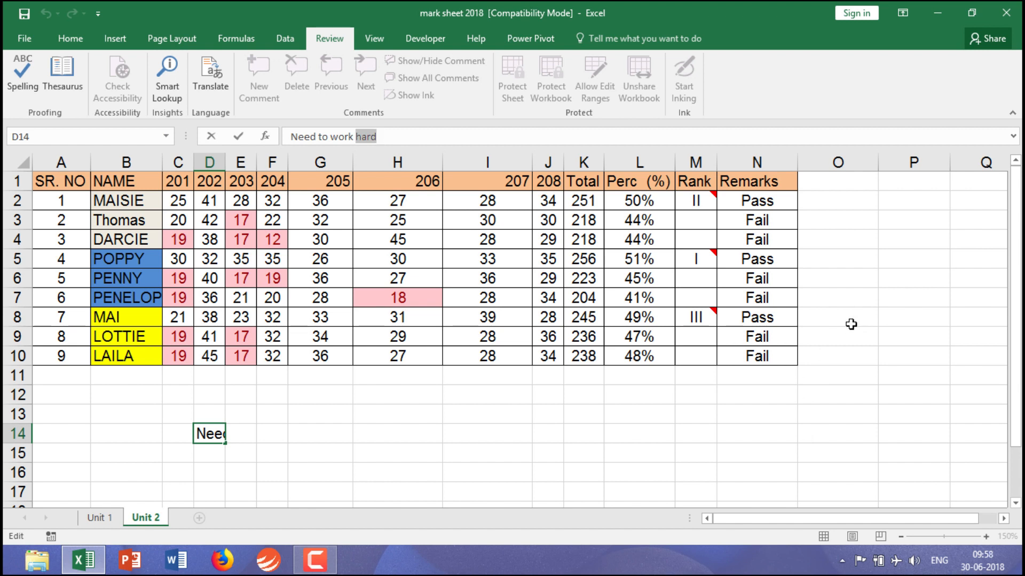
pyautogui.moveTo(325, 368)
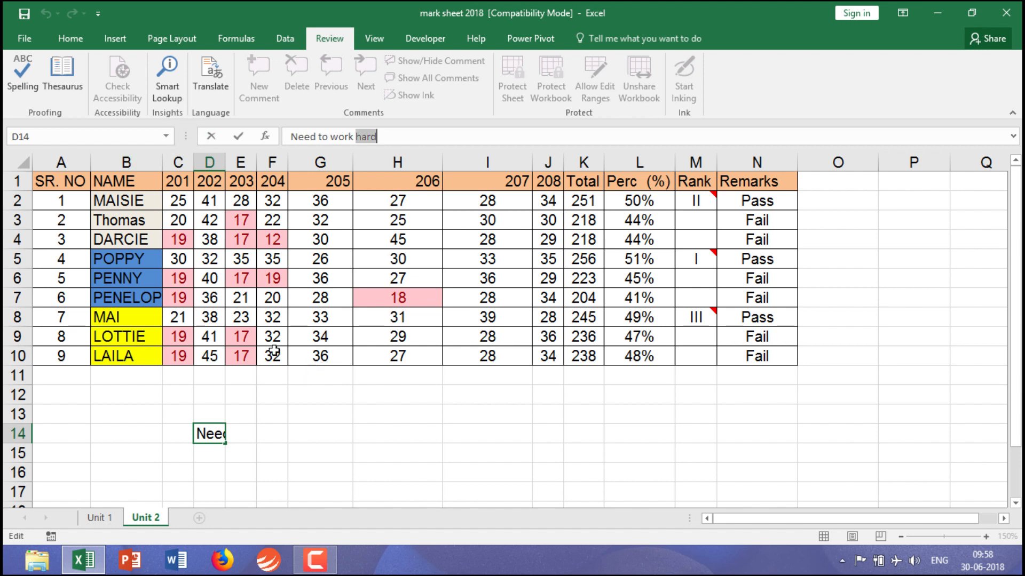
# Confirm the edit with Enter, leaving the 'Need to work hard' note unchanged in D14.
pyautogui.press('Return')
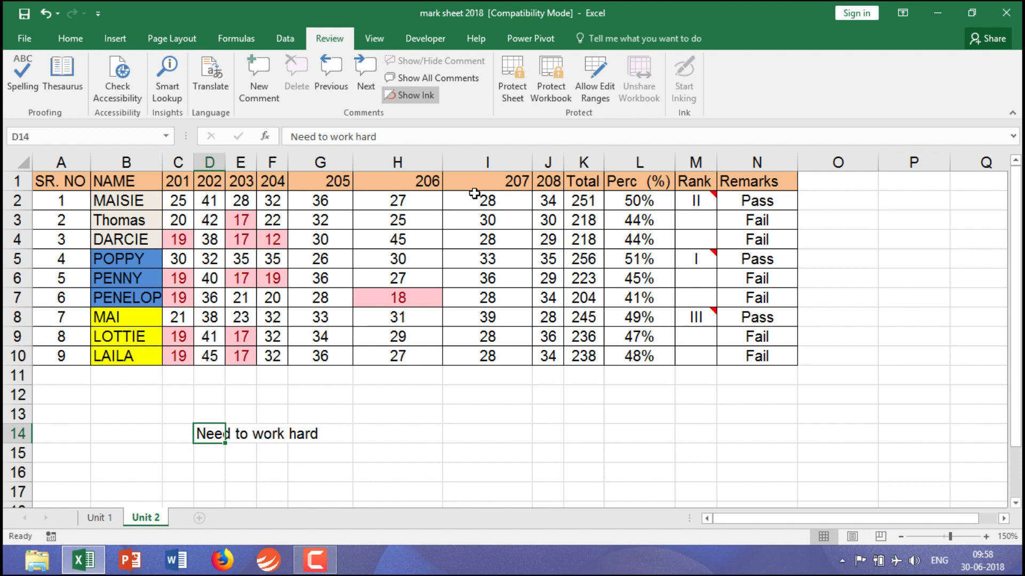
pyautogui.moveTo(217, 453)
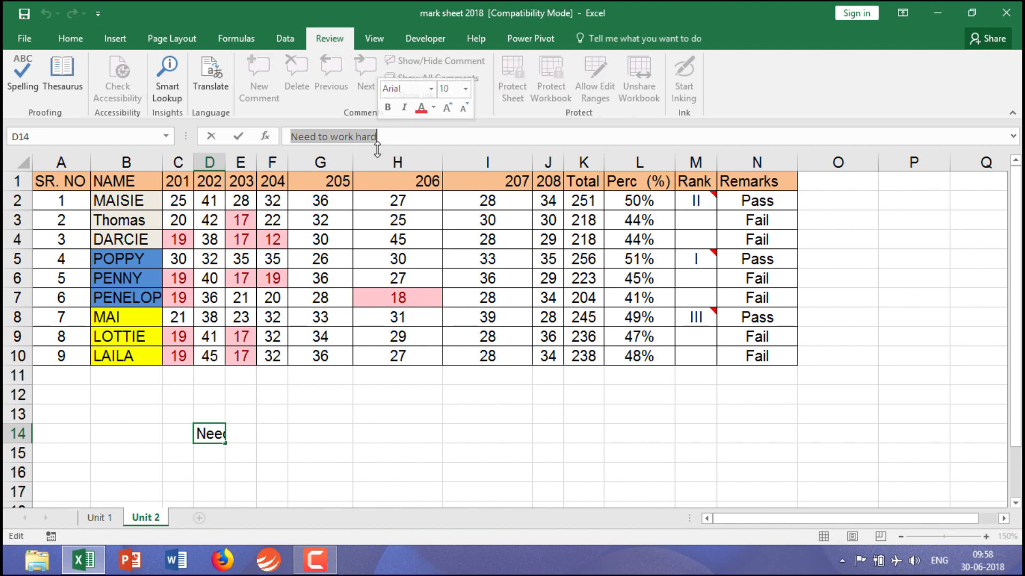
pyautogui.moveTo(210, 72)
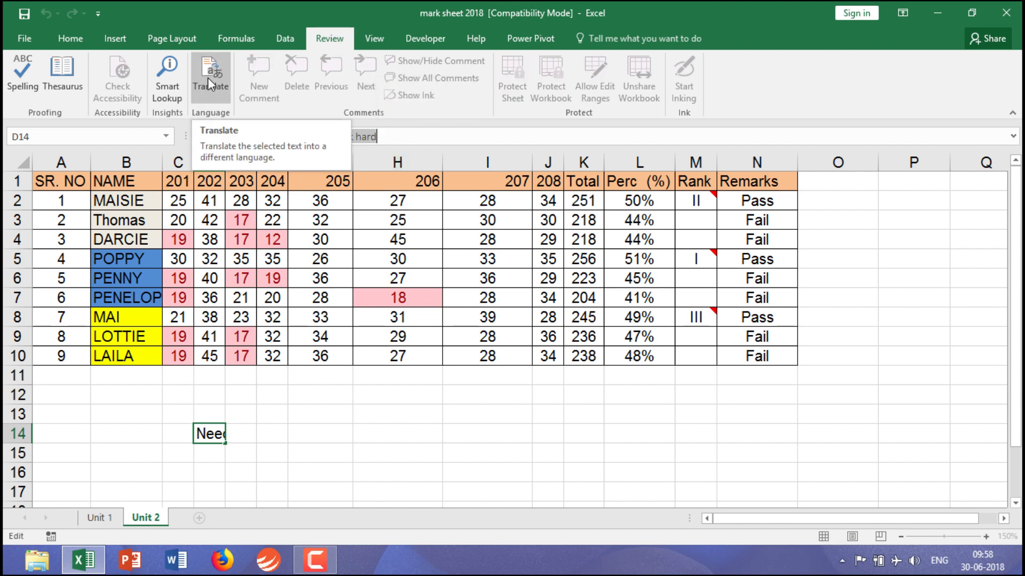